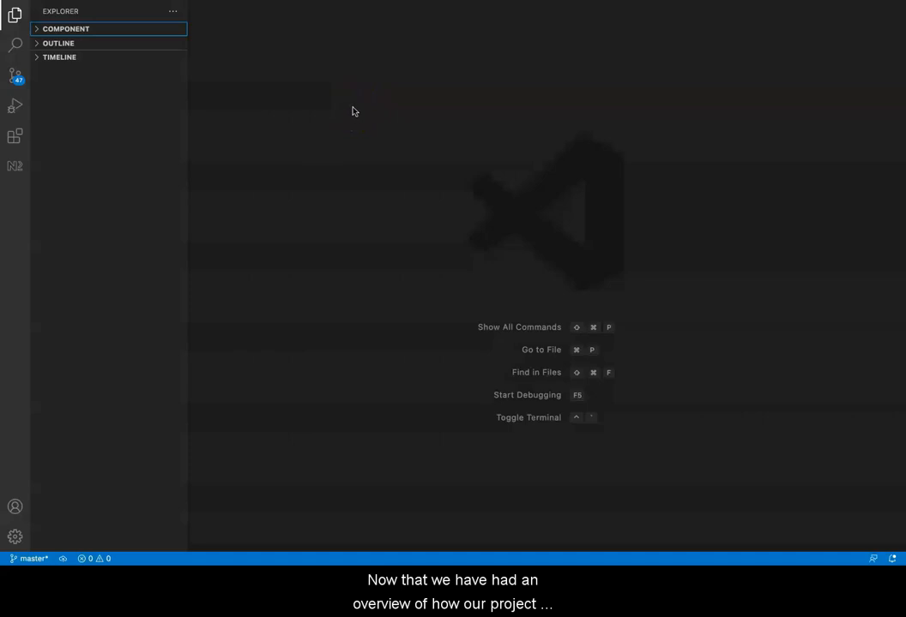
mouse_move(305, 113)
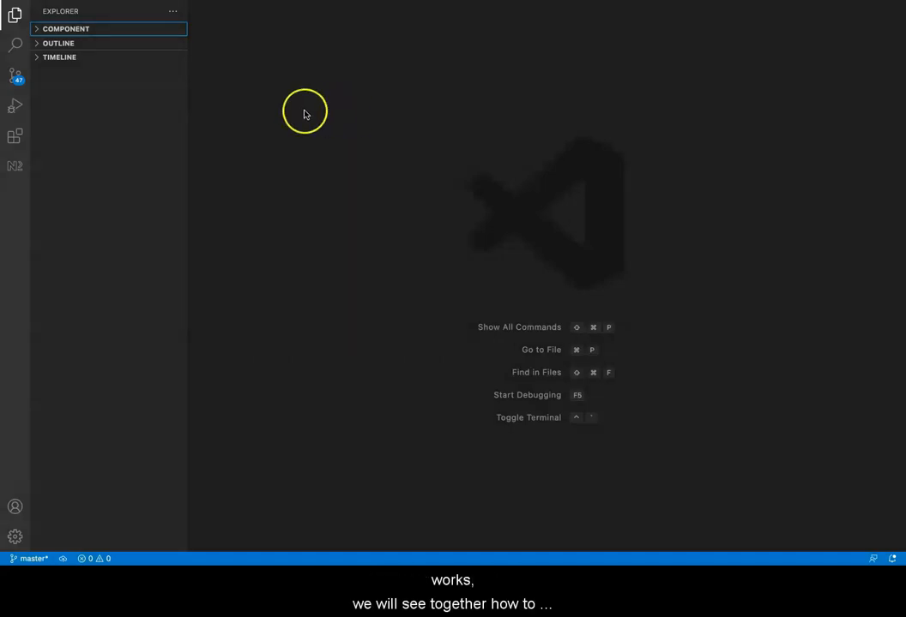
- Expand the COMPONENT project, then its src and app folders in the Explorer
click(66, 27)
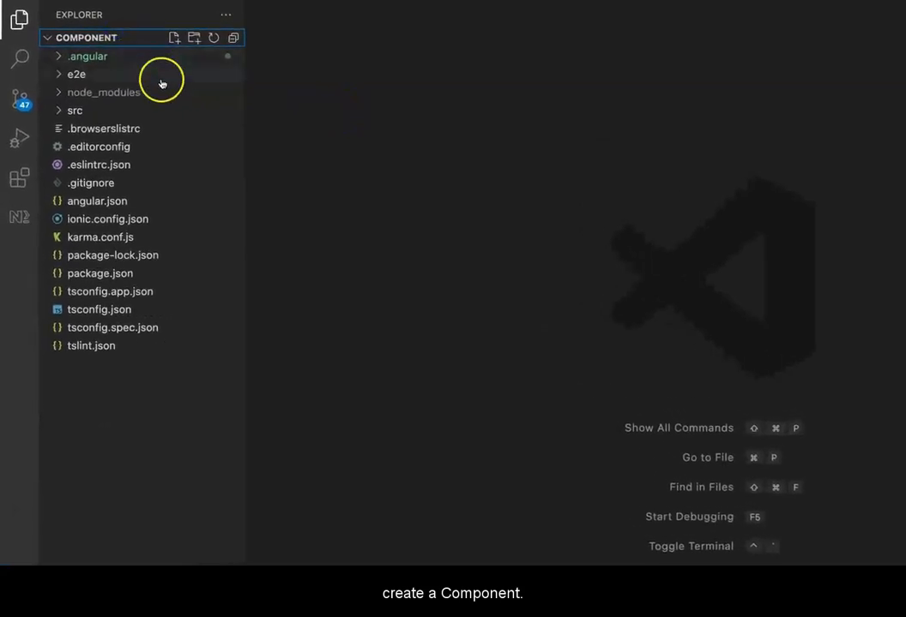
mouse_move(187, 130)
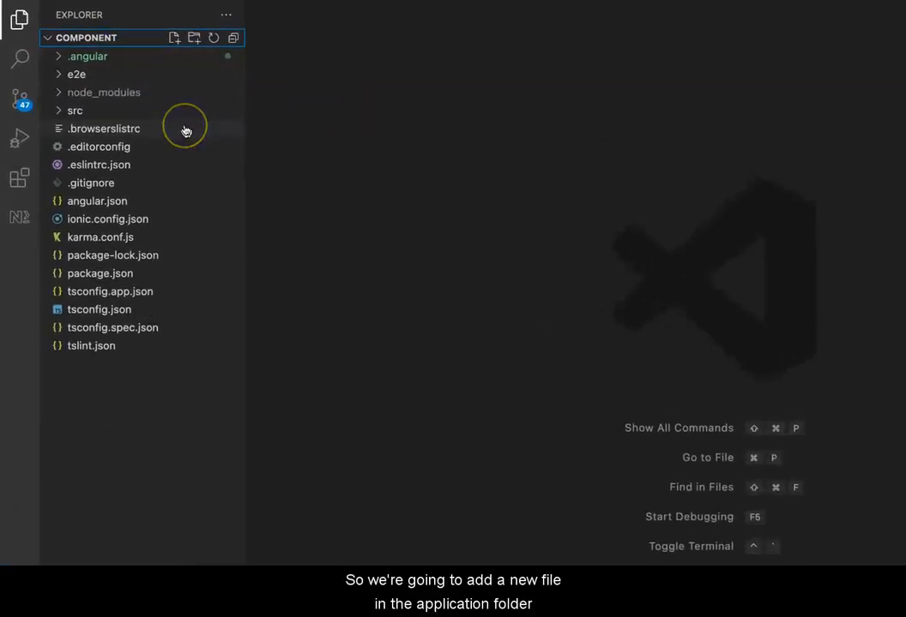
mouse_move(185, 129)
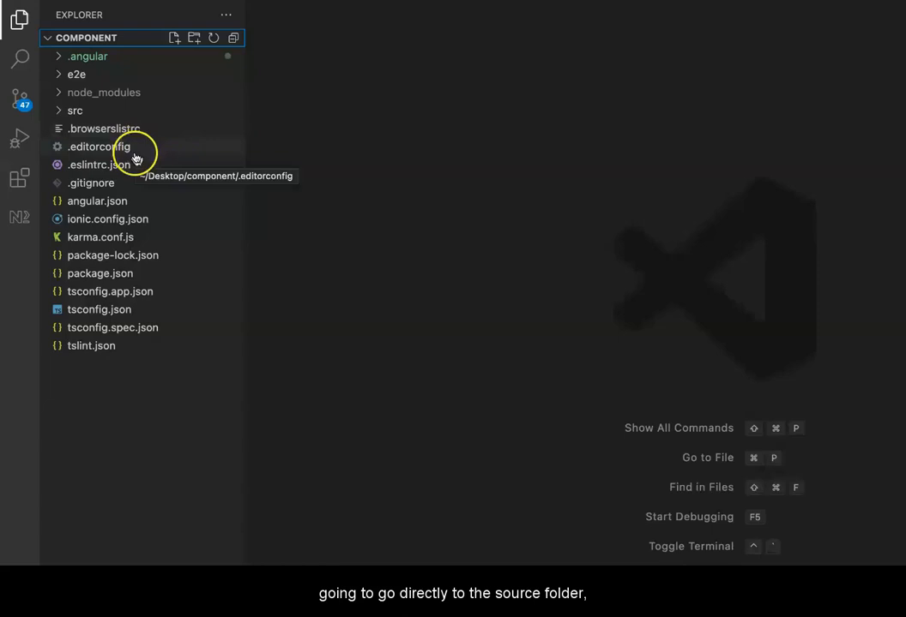
mouse_move(76, 110)
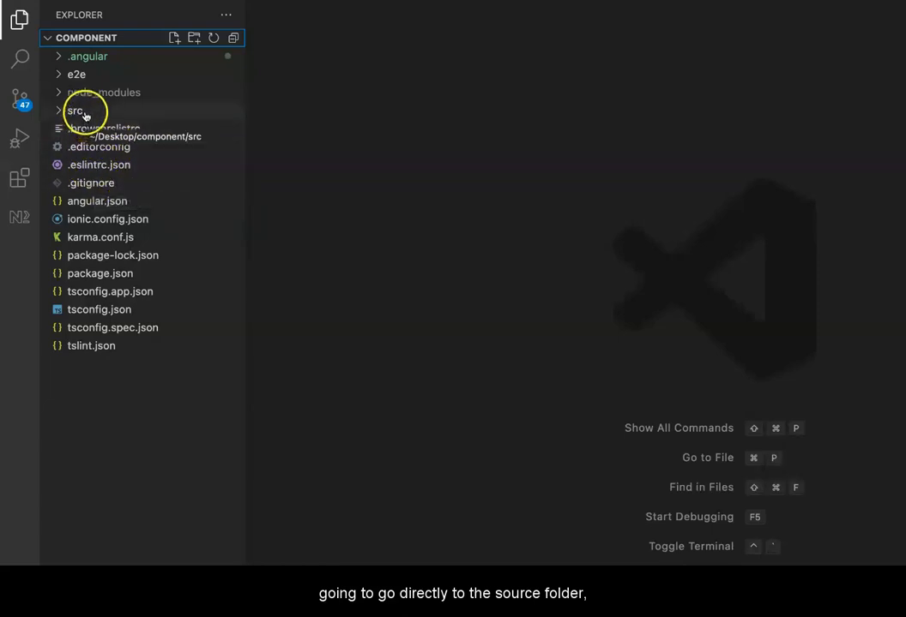
click(75, 110)
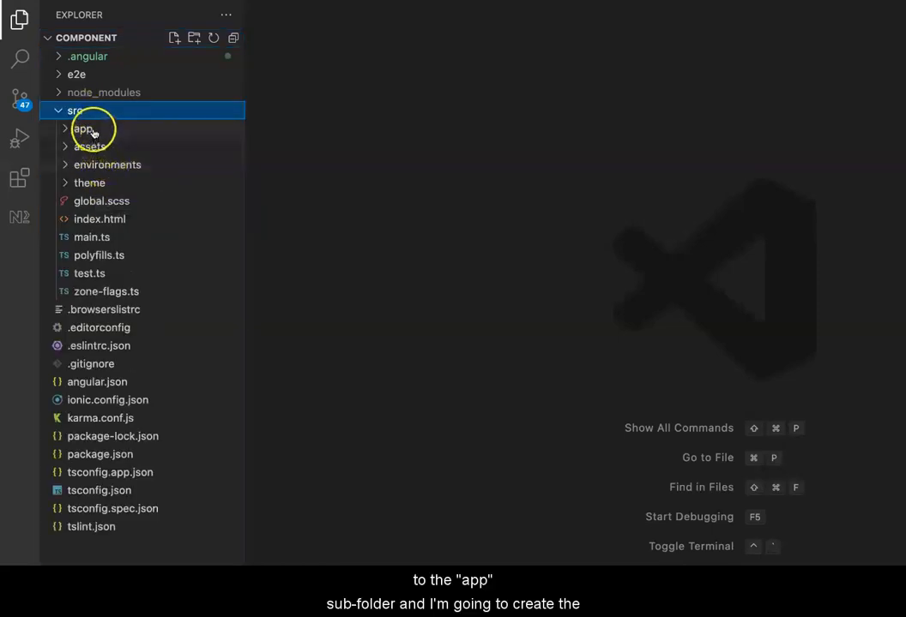
click(82, 128)
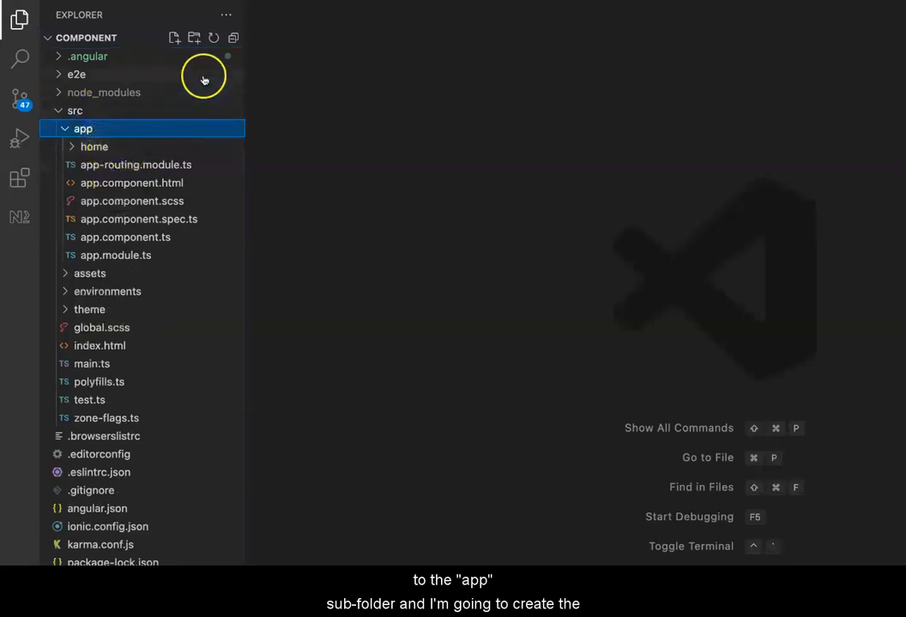
- Create a 'user' folder under app containing a new user.component.ts file
click(194, 37)
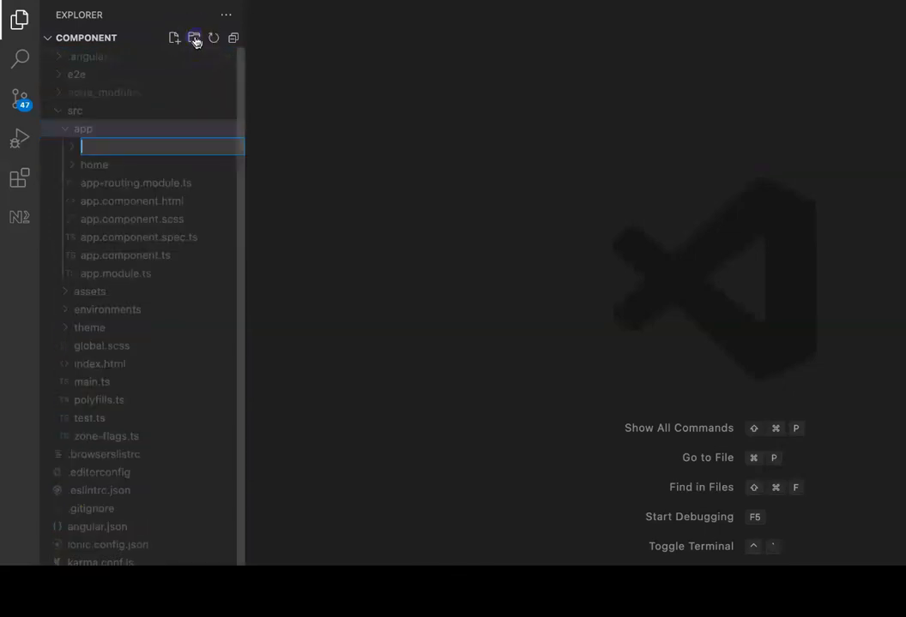
mouse_move(123, 176)
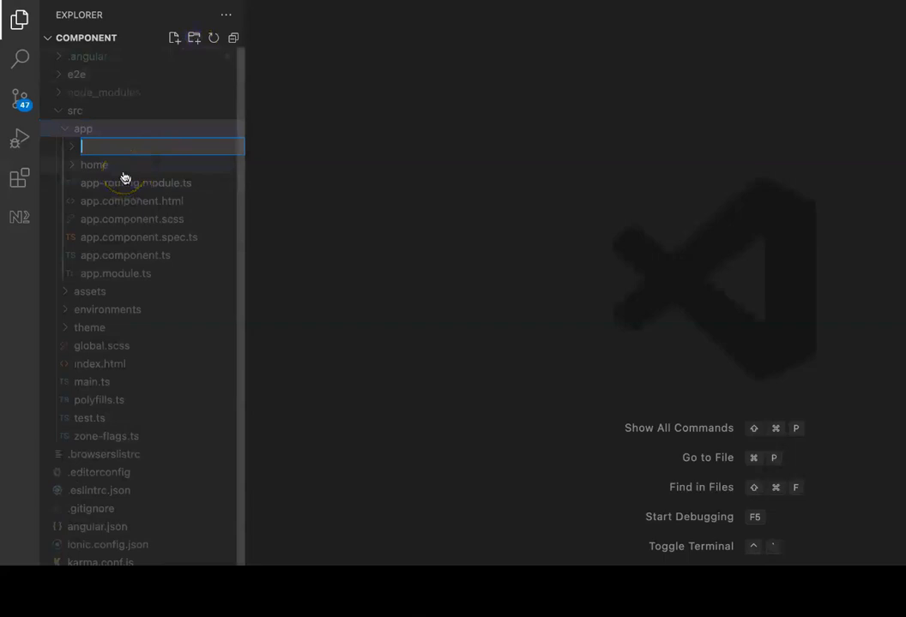
text(user)
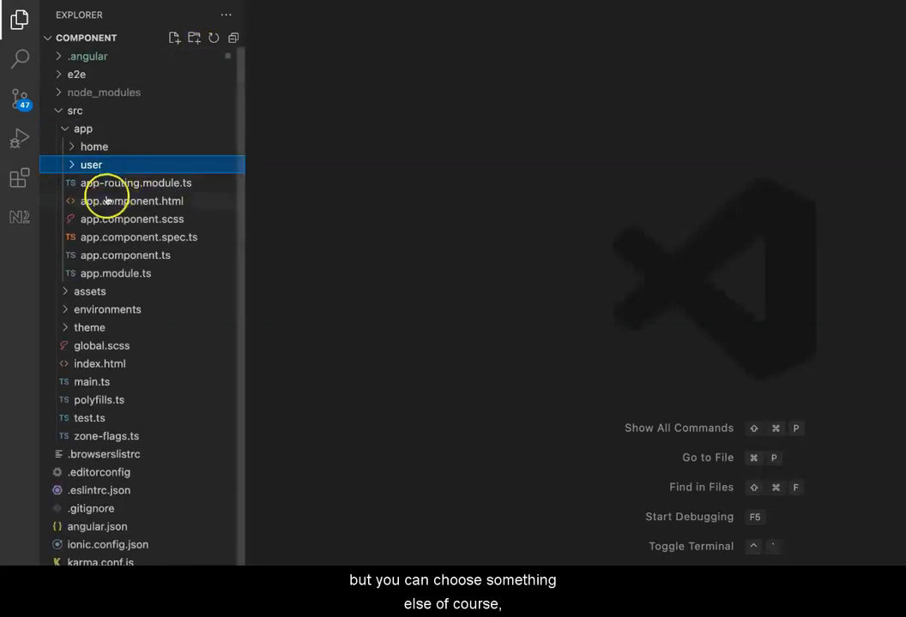
click(175, 38)
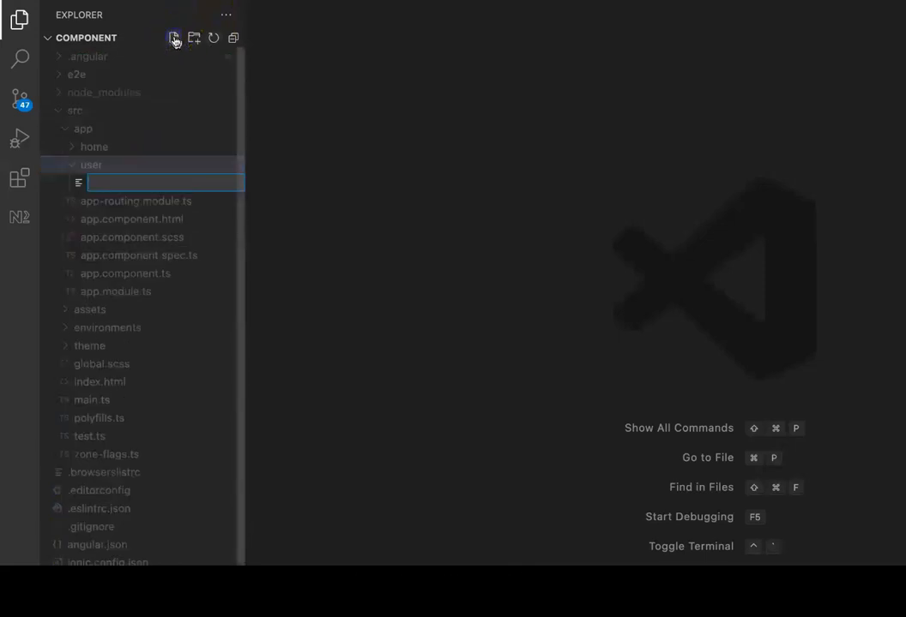
mouse_move(267, 60)
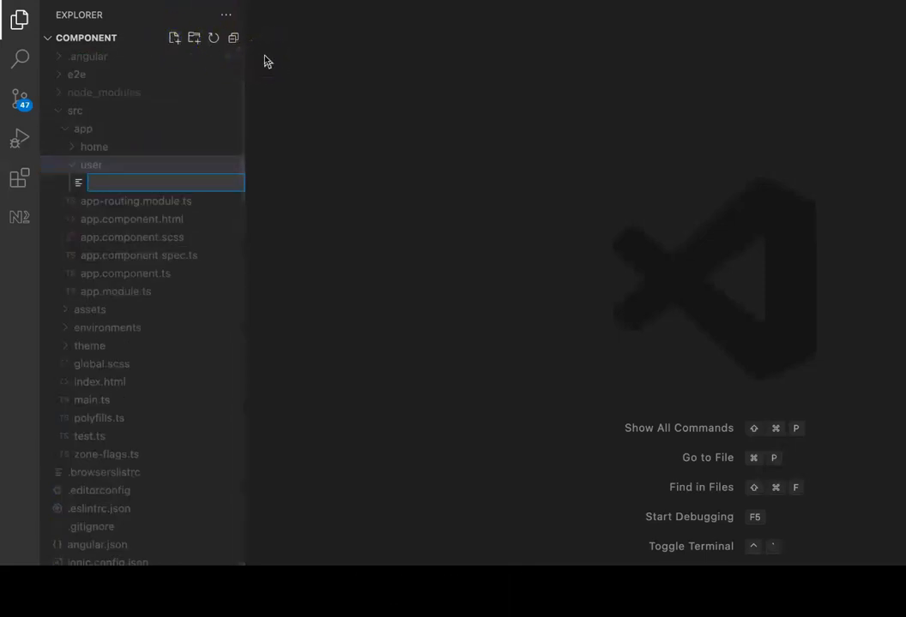
text(user.component.ts)
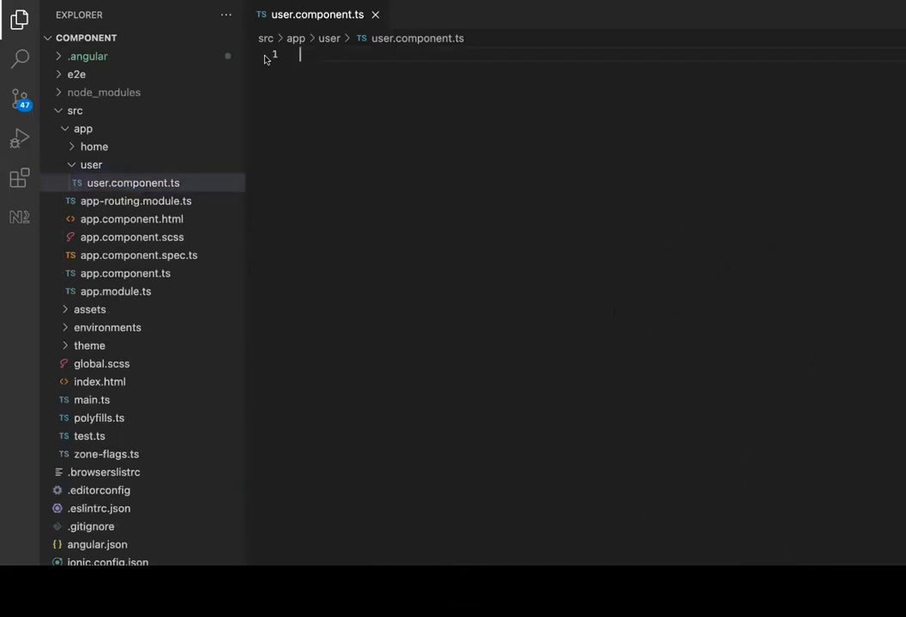
- Write 'export class UserComponent{}' as the first line of user.component.ts
text(export class)
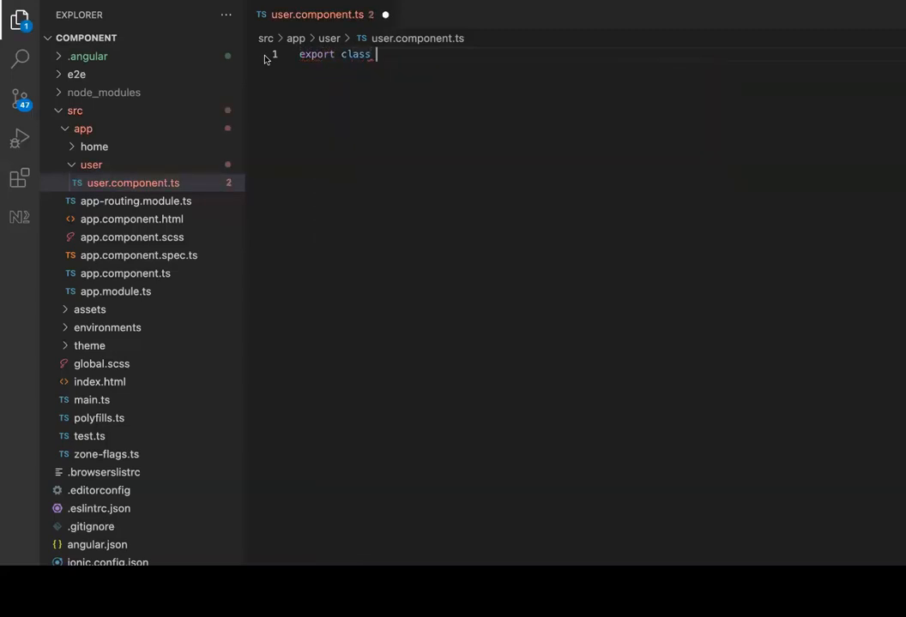
text(Use)
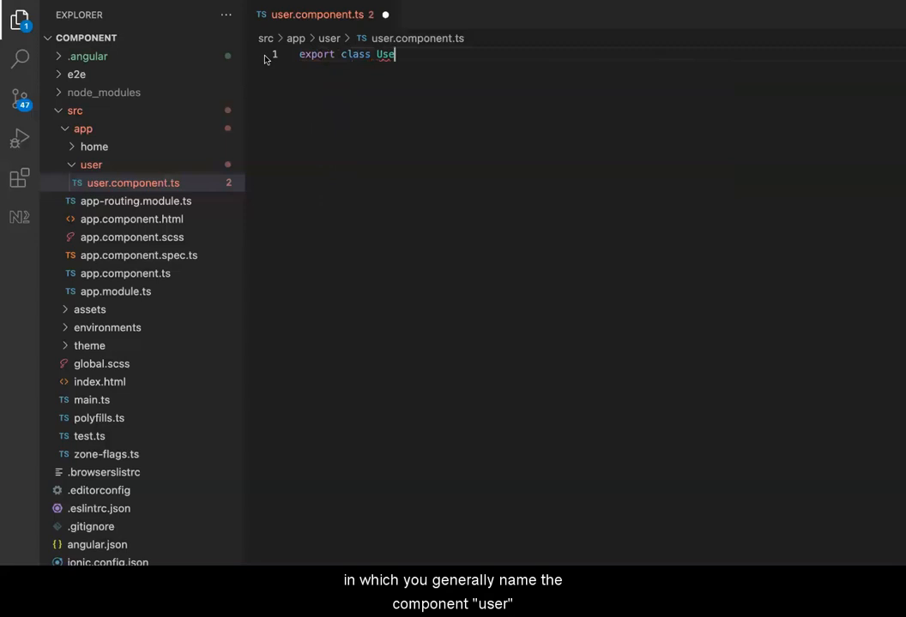
text(rCompon)
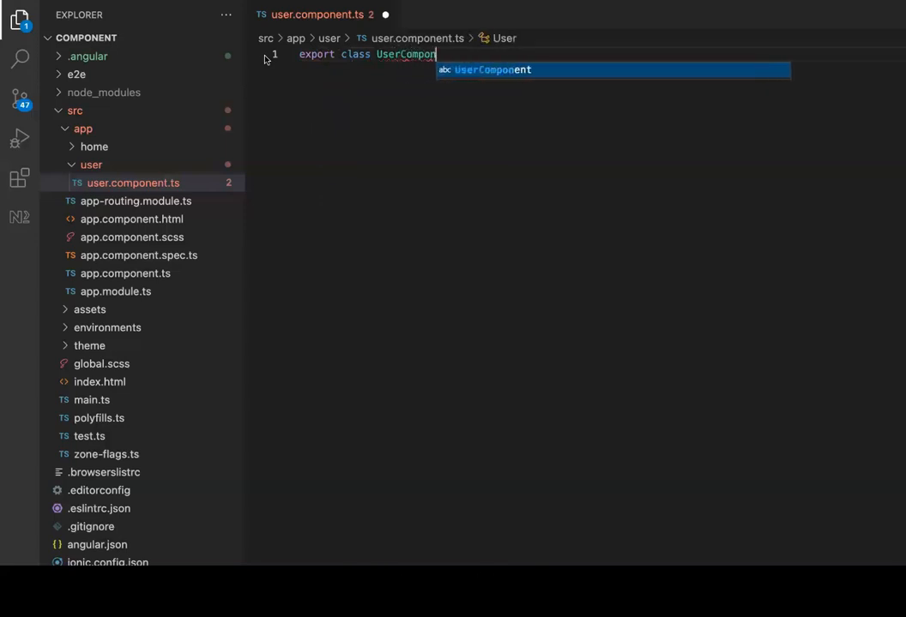
text(ent{)
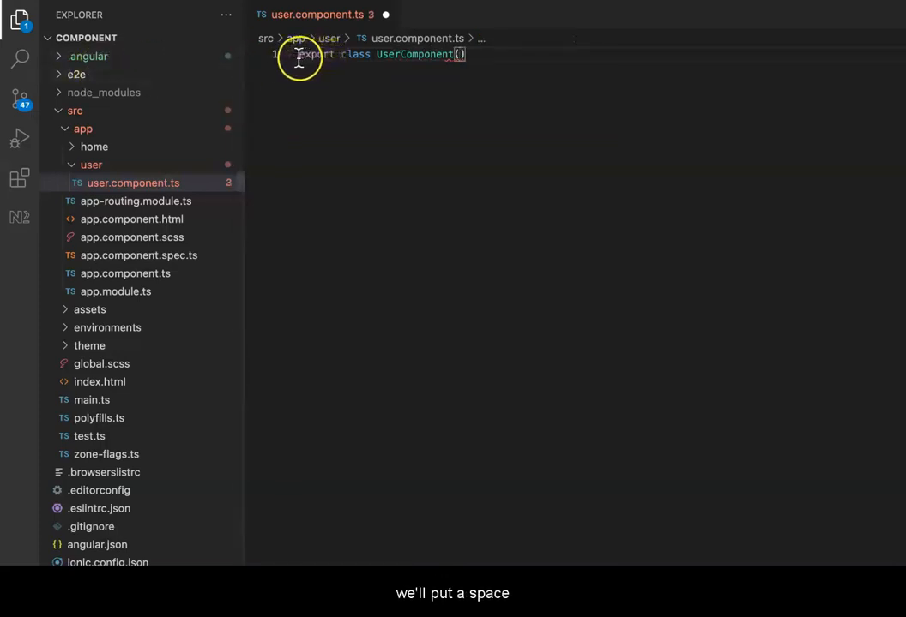
key(Enter)
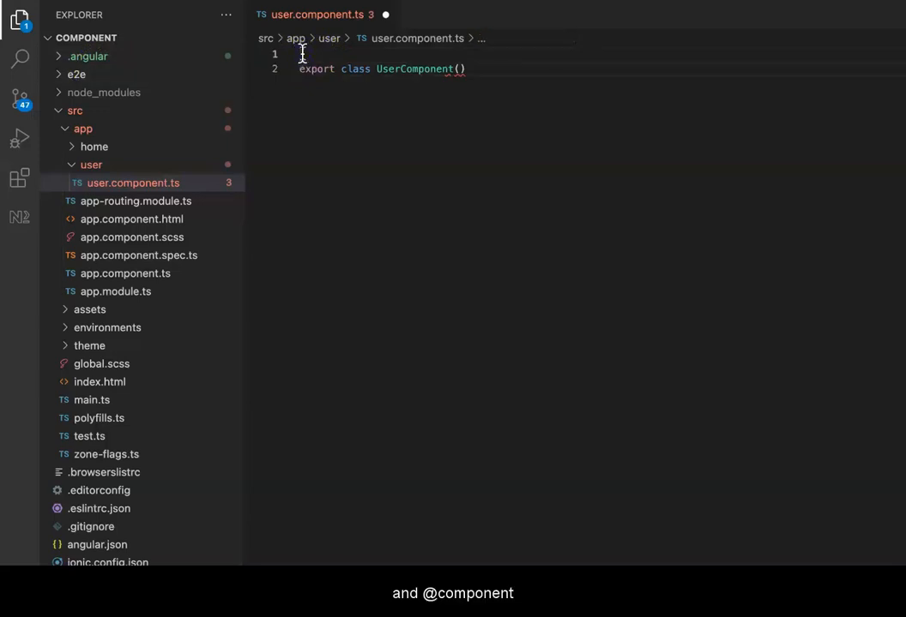
text(Component)
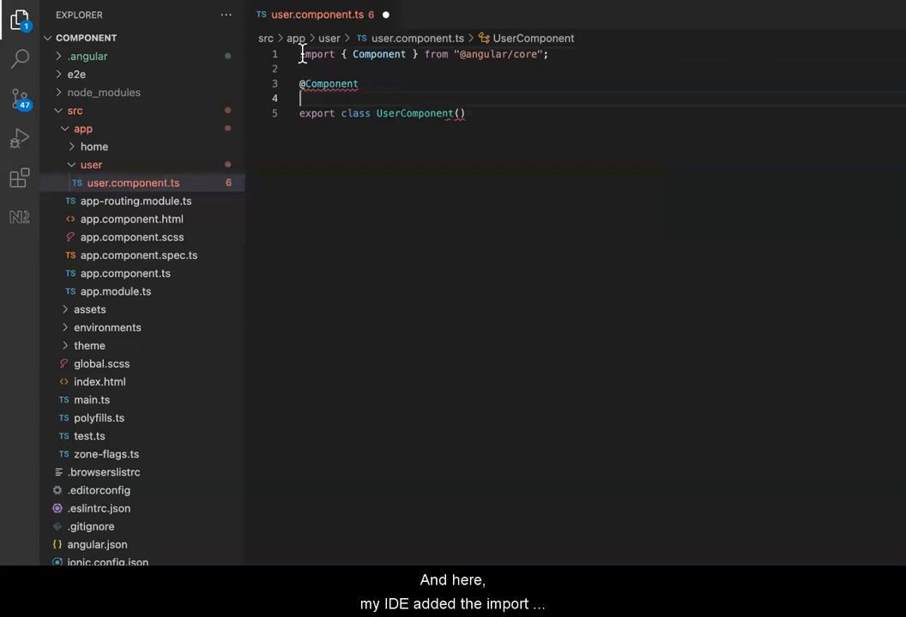
mouse_move(545, 53)
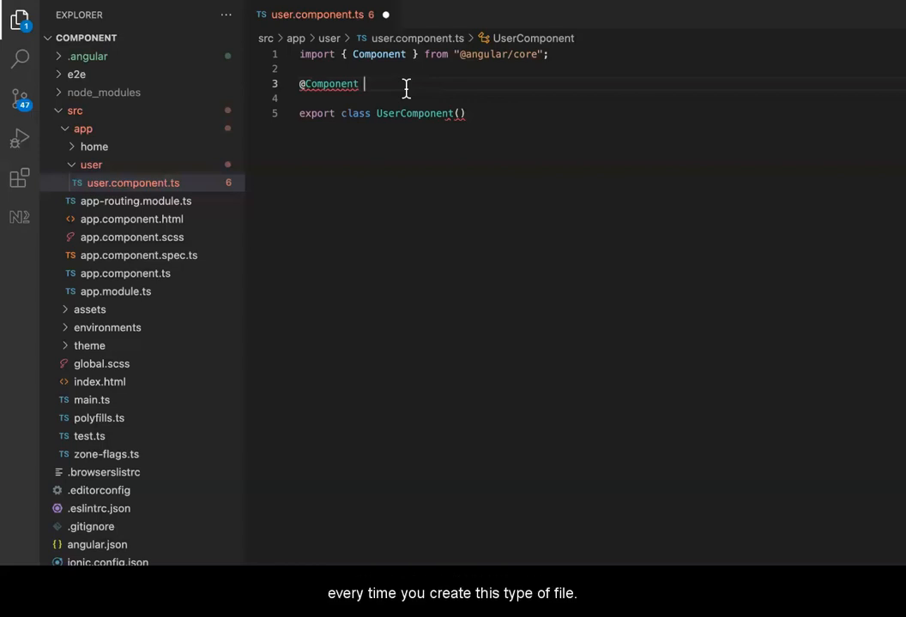
text(())
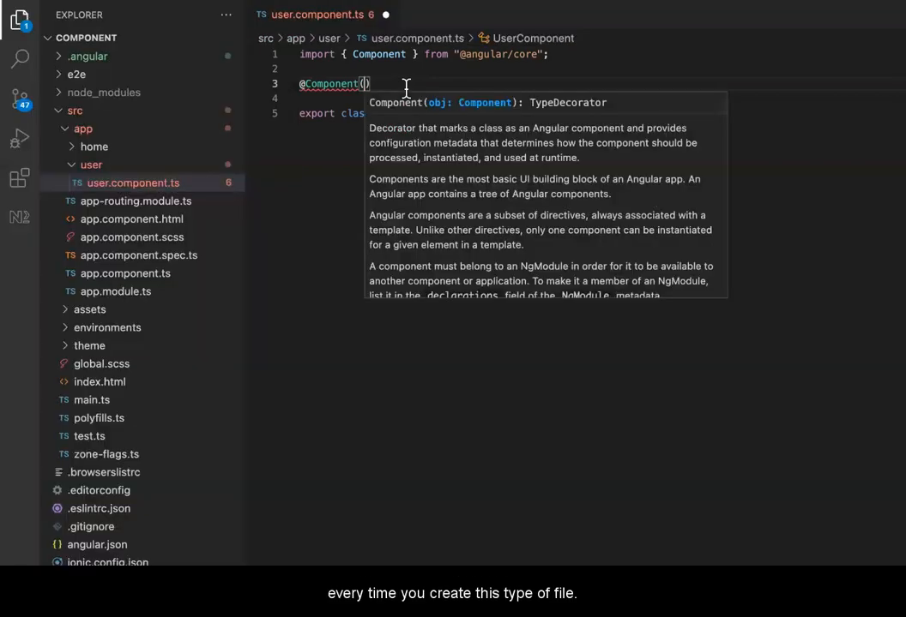
text({})
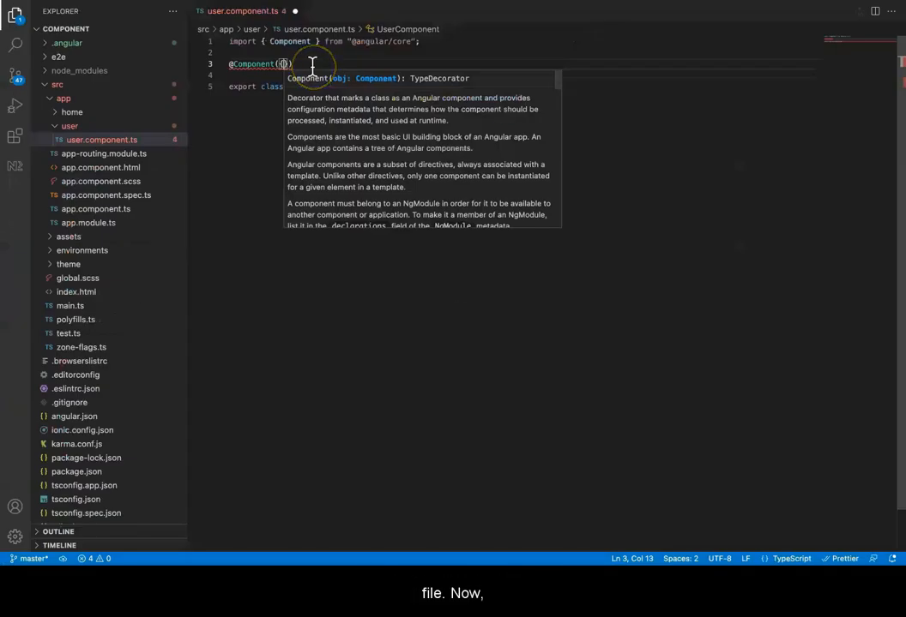
key(Enter)
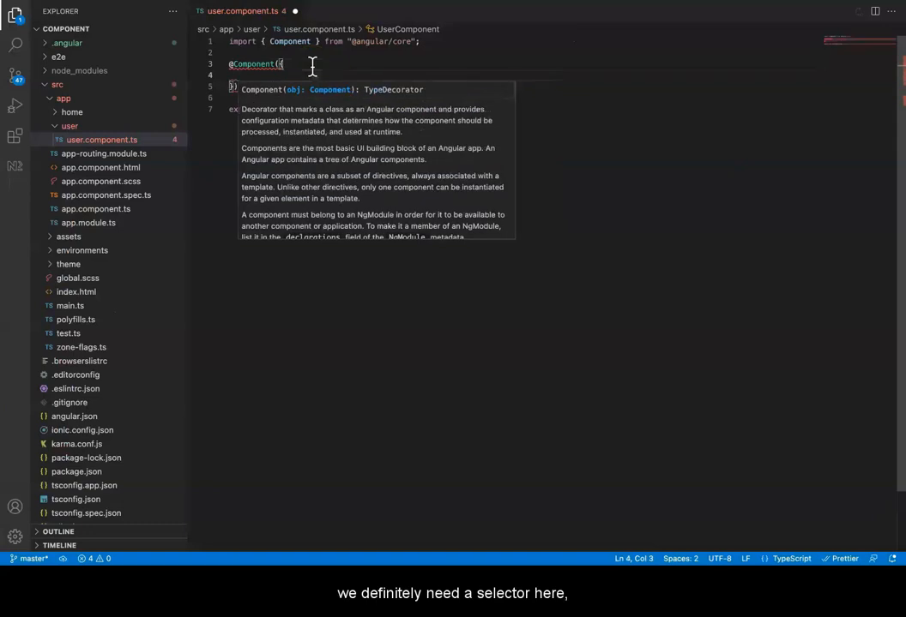
text(selector :)
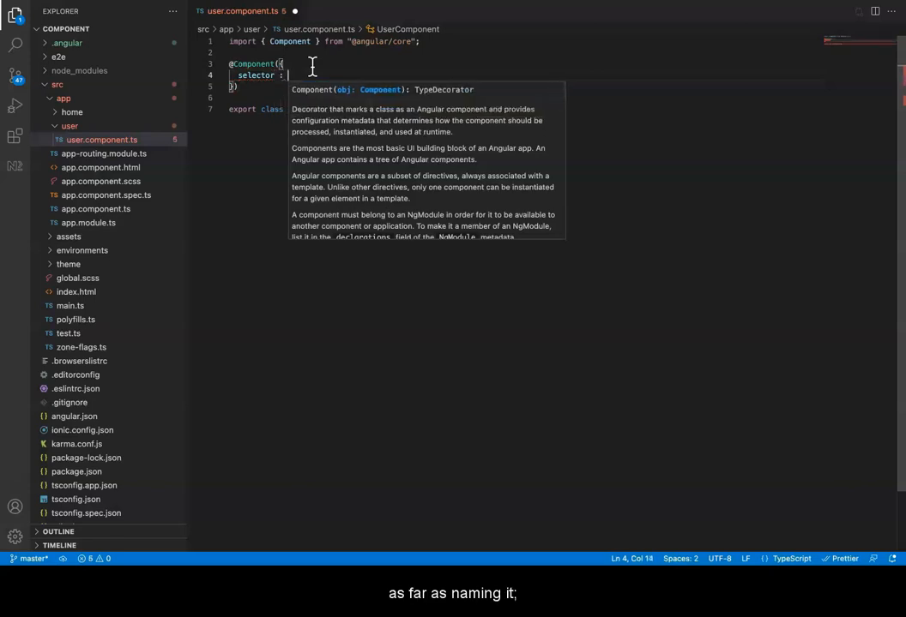
text('app)
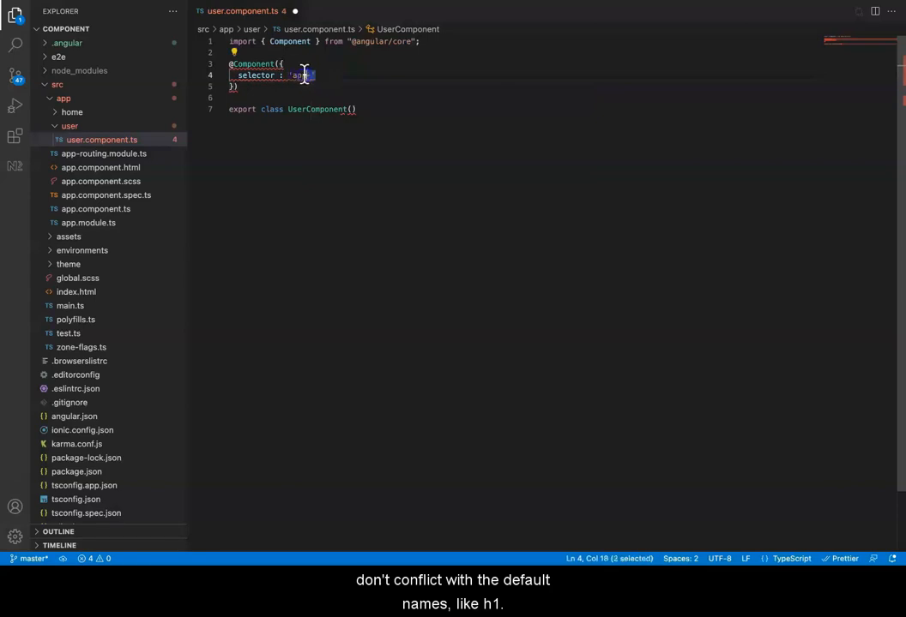
text(-user)
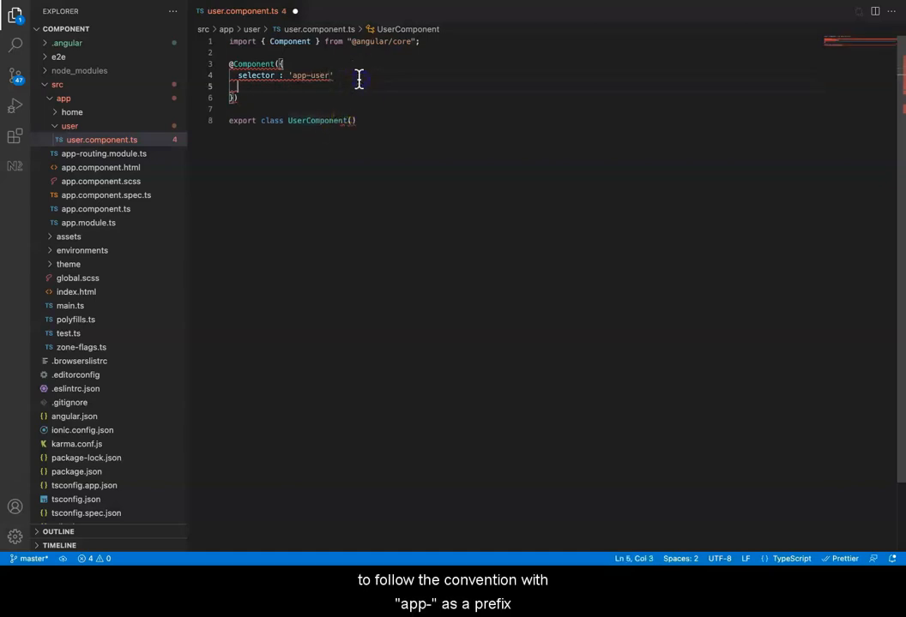
text(t)
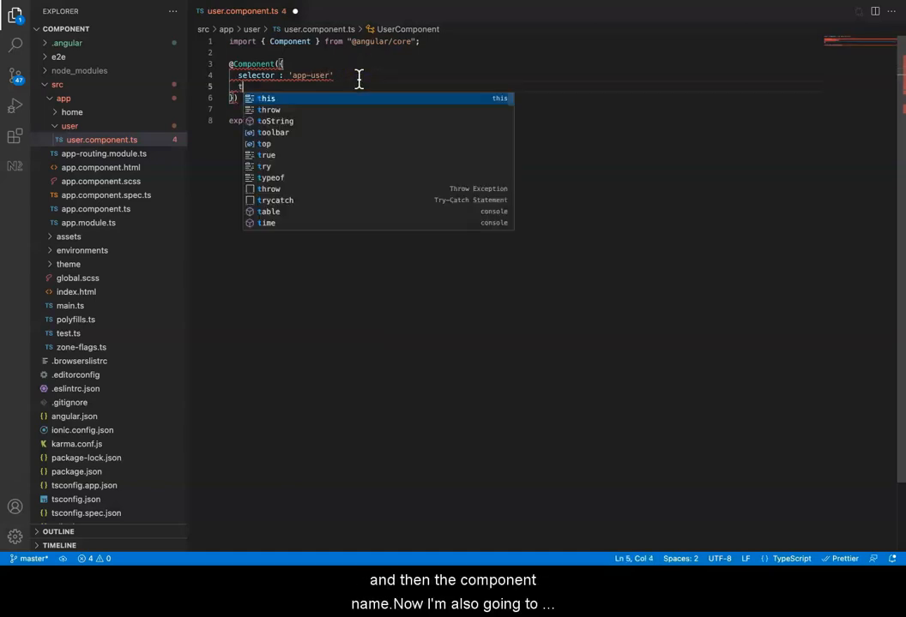
- Add templateUrl pointing at 'user.component.html' after the selector
text(templateUrl)
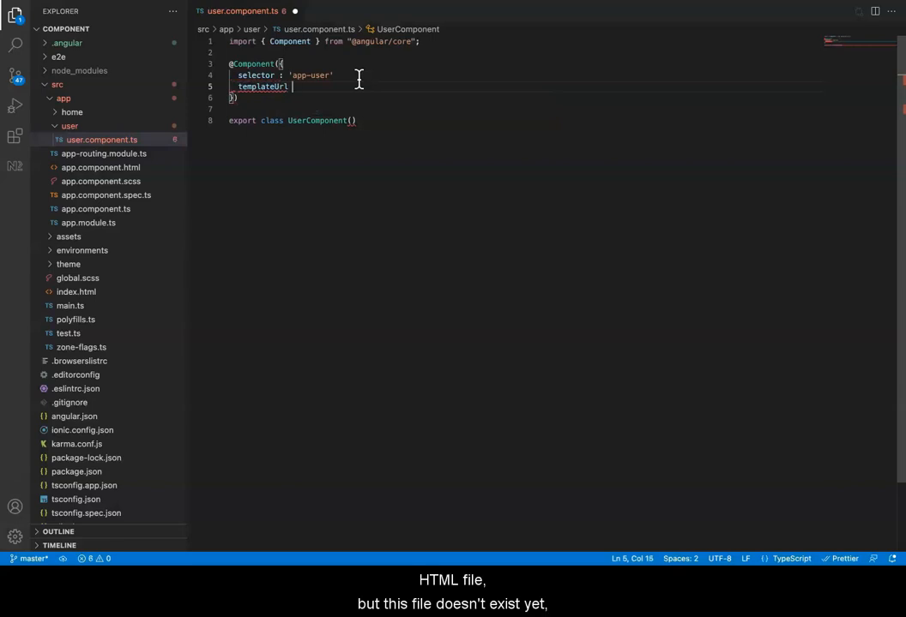
text(:)
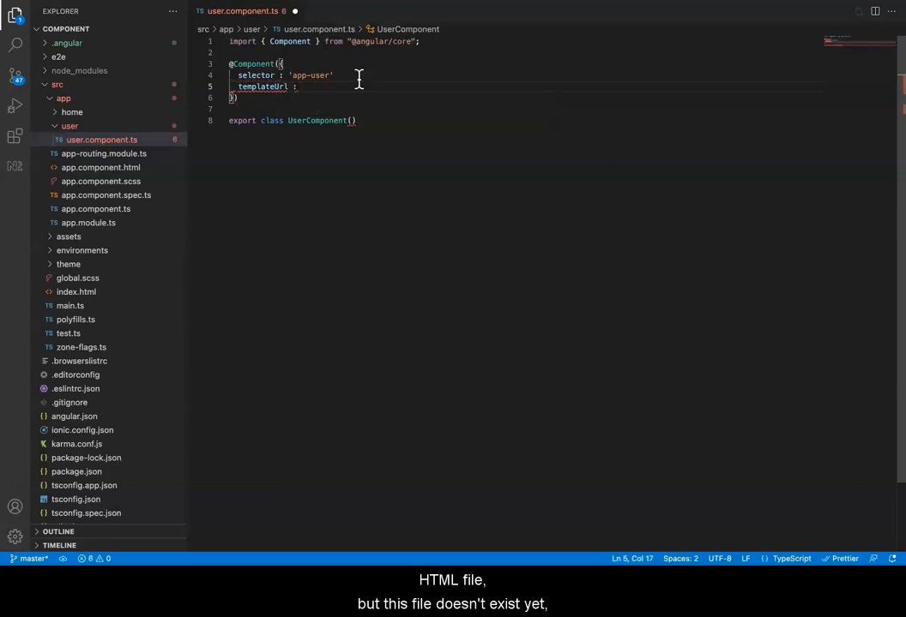
text(user)
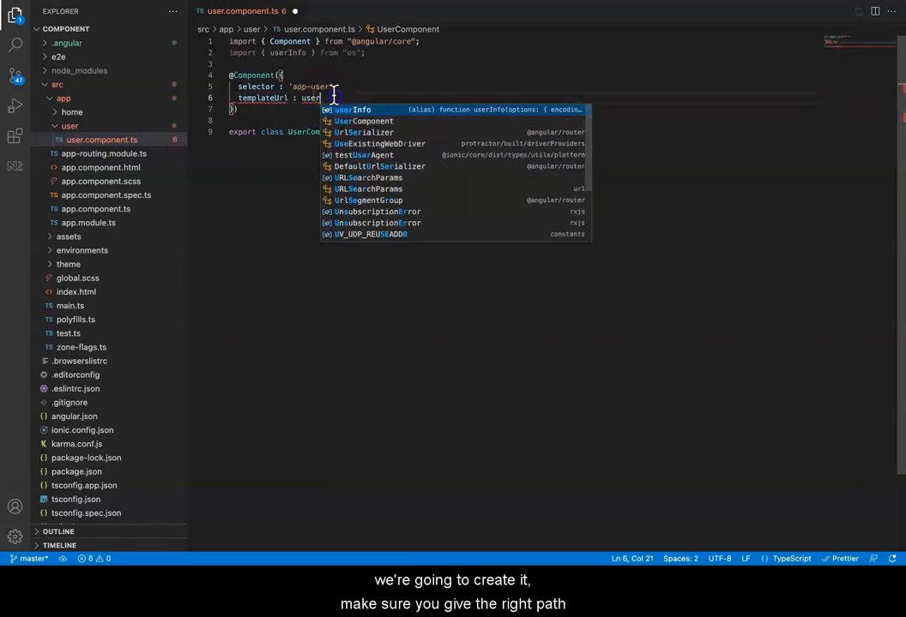
key(Escape)
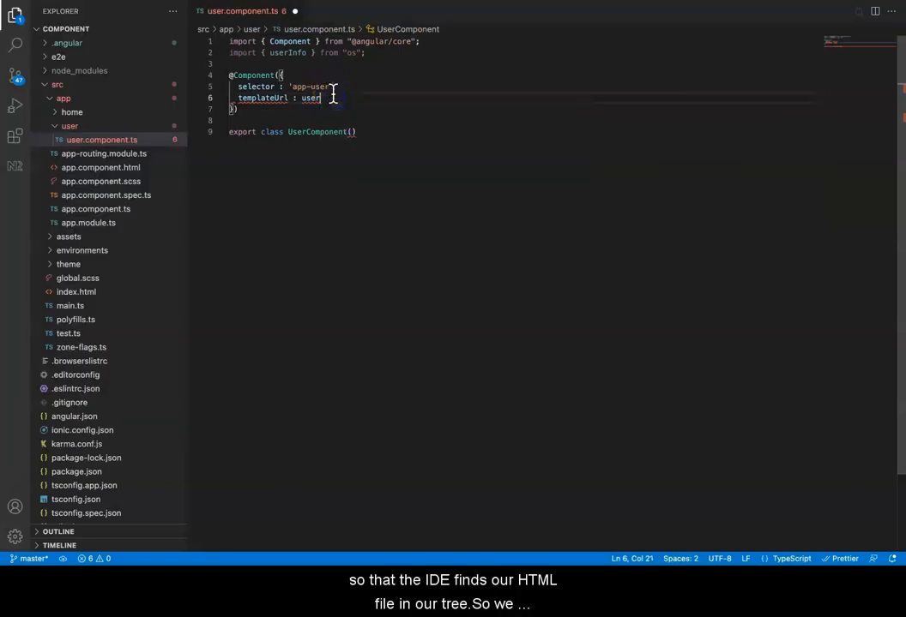
text(.component.html')
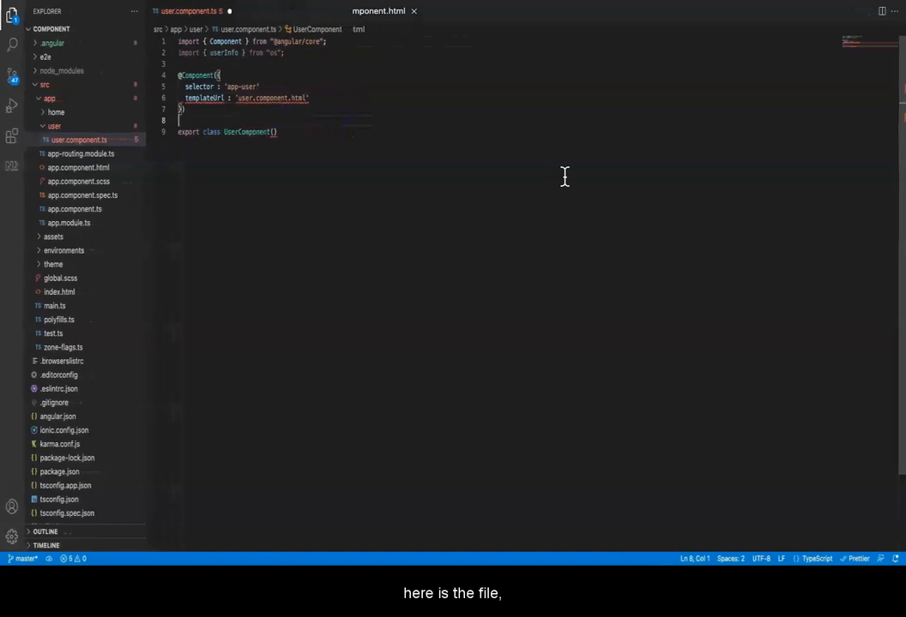
- Fill user.component.html with a paragraph reading 'quelques utilisateurs' and save it
click(106, 141)
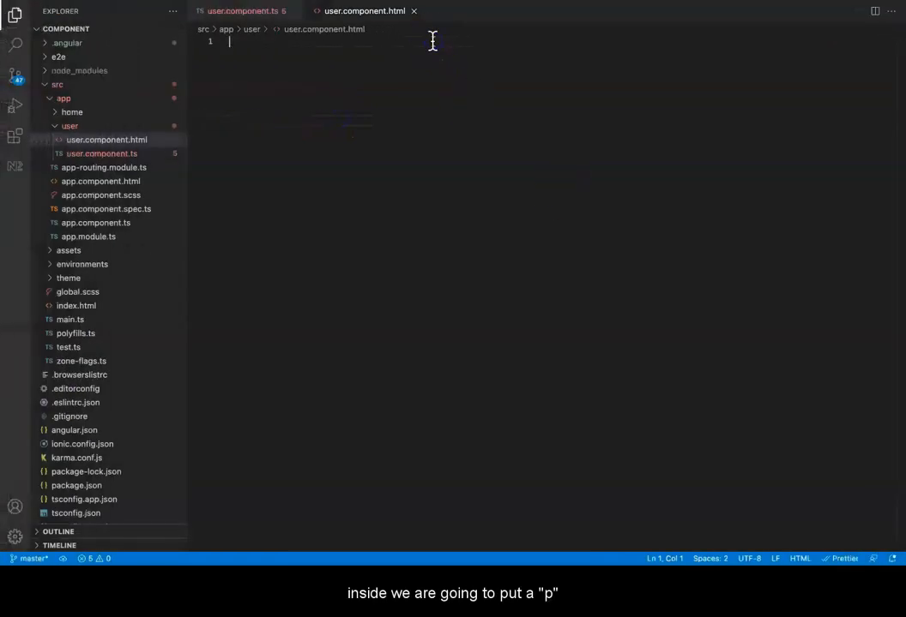
text(<p></p>)
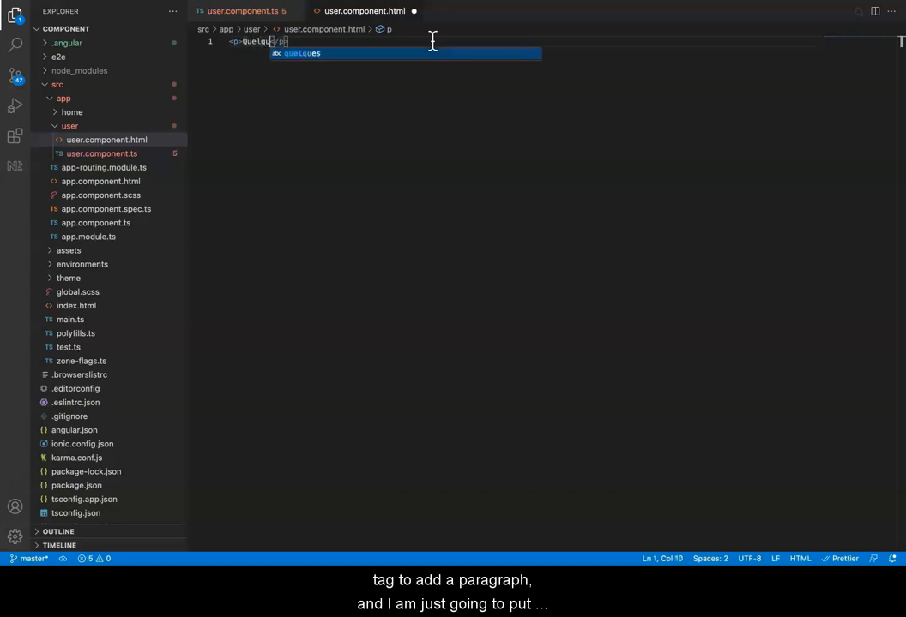
text(quelques utilisa)
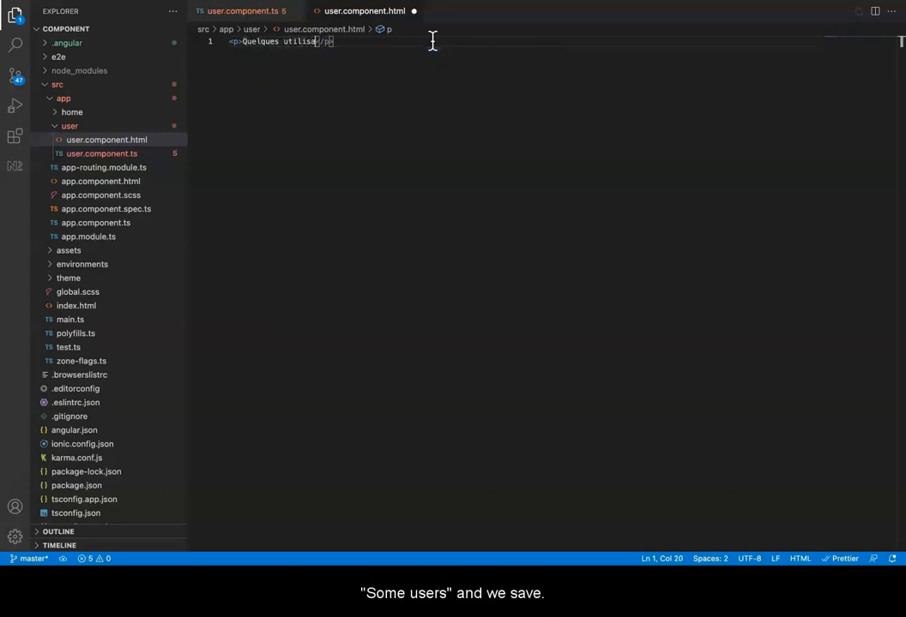
text(teurs)
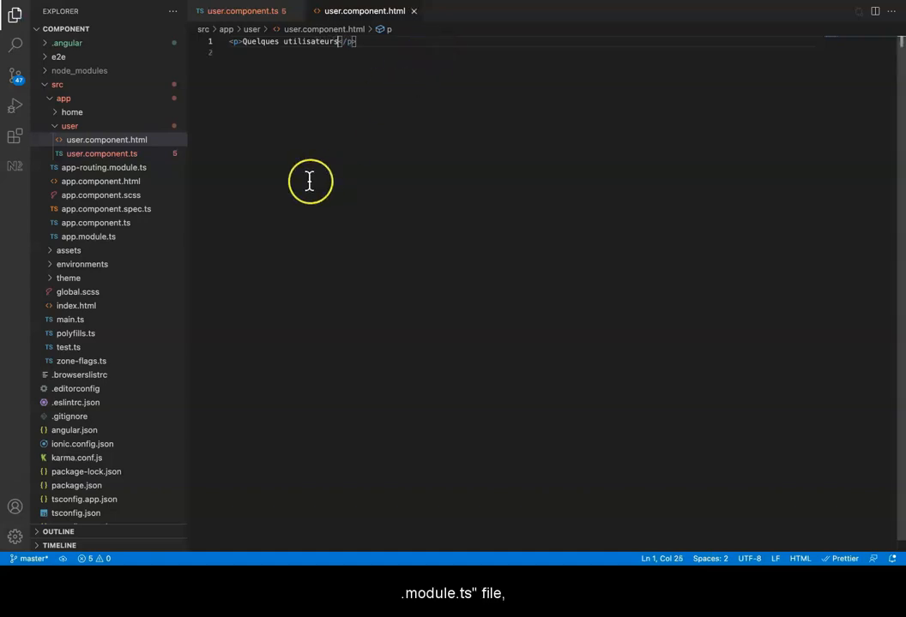
mouse_move(89, 237)
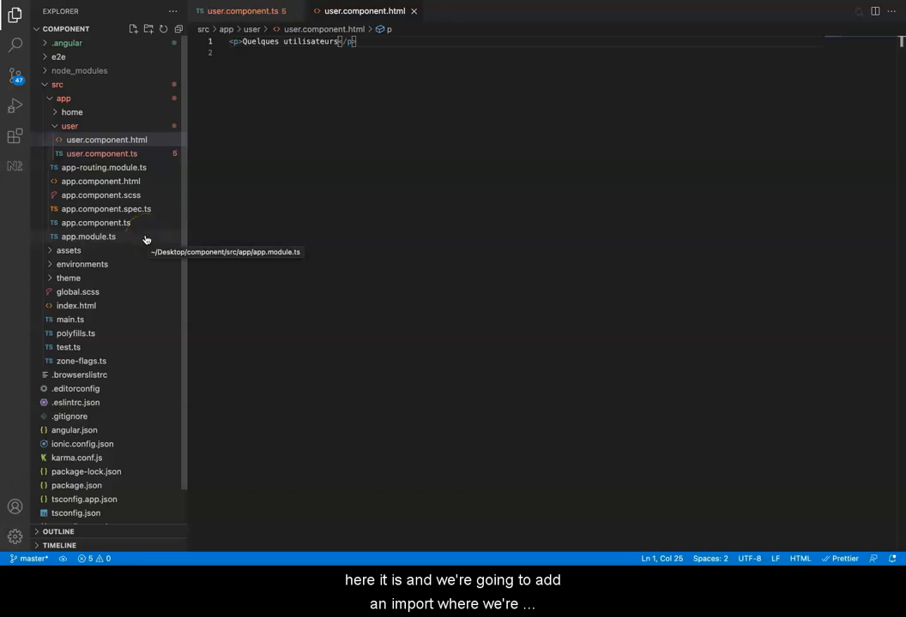
- In app.module.ts, duplicate the AppComponent import line and rename its symbol to UserComponent
click(89, 237)
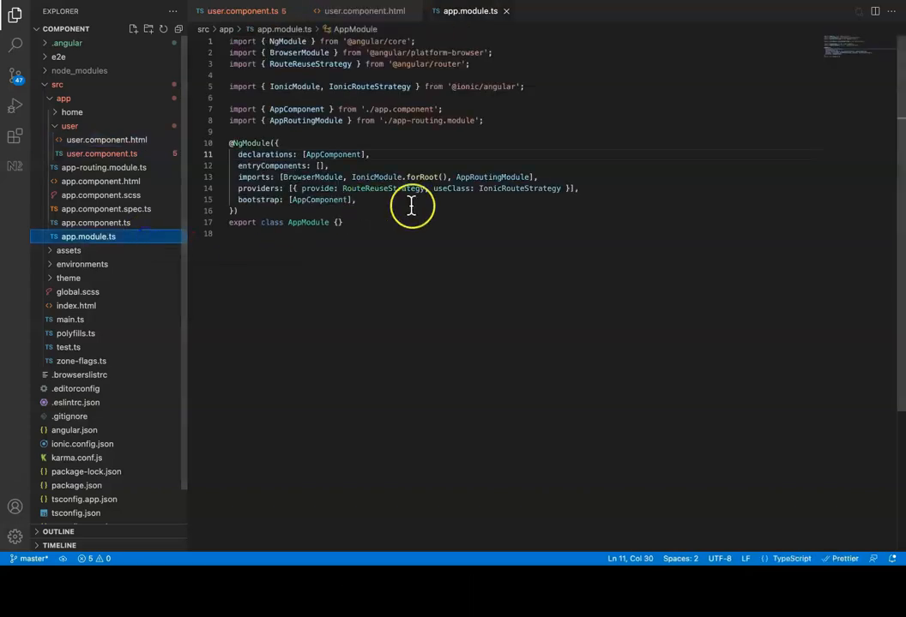
click(233, 109)
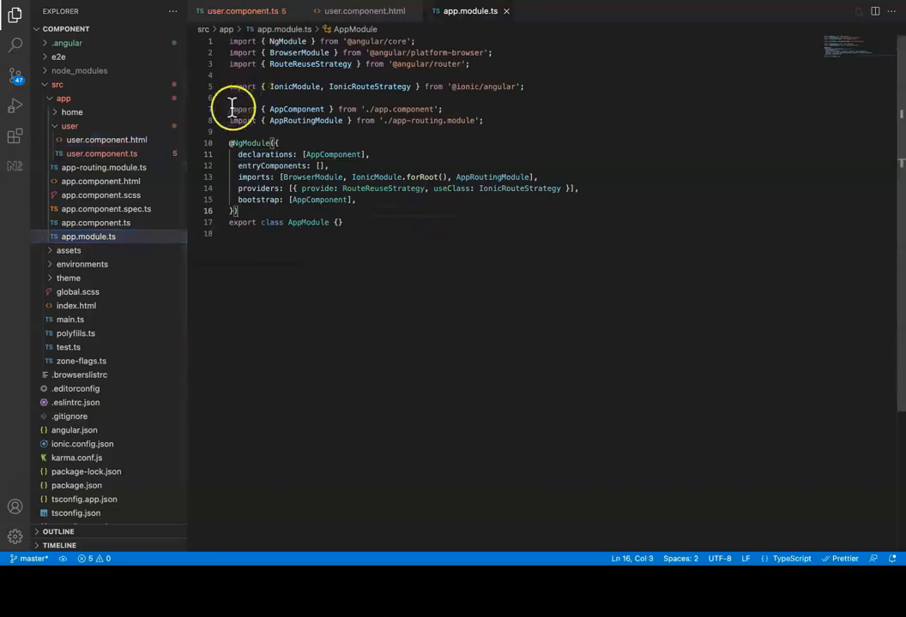
click(230, 110)
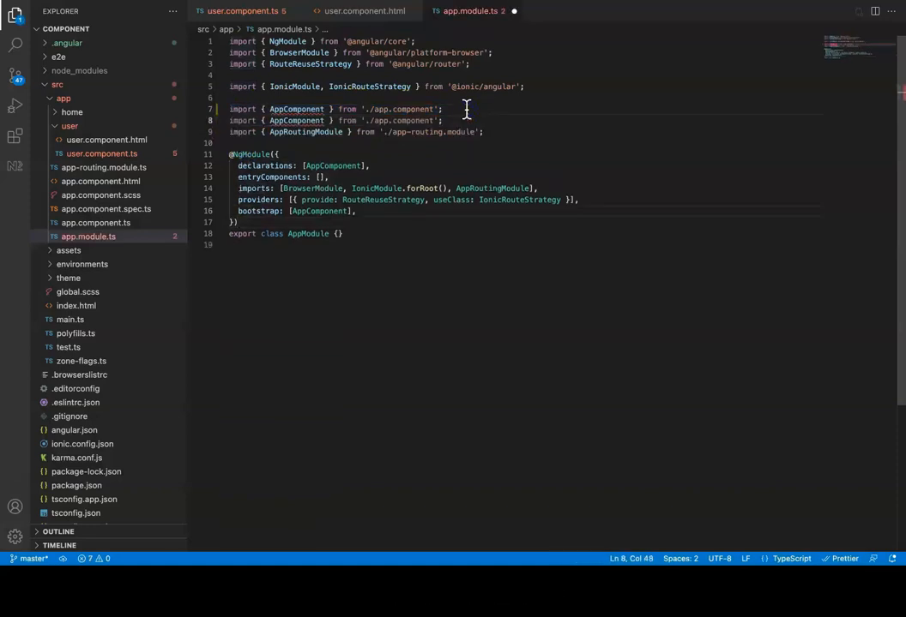
double_click(295, 120)
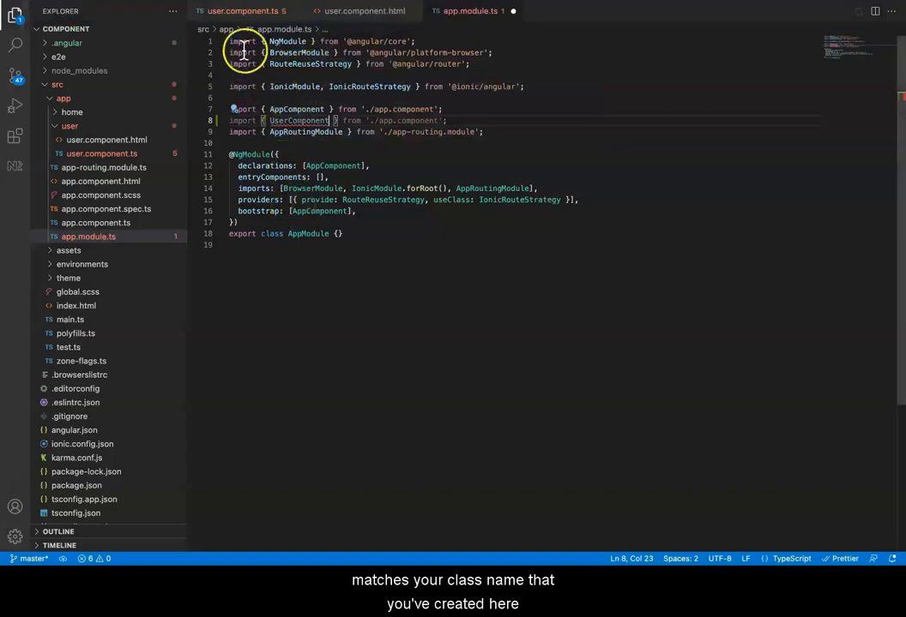
click(240, 11)
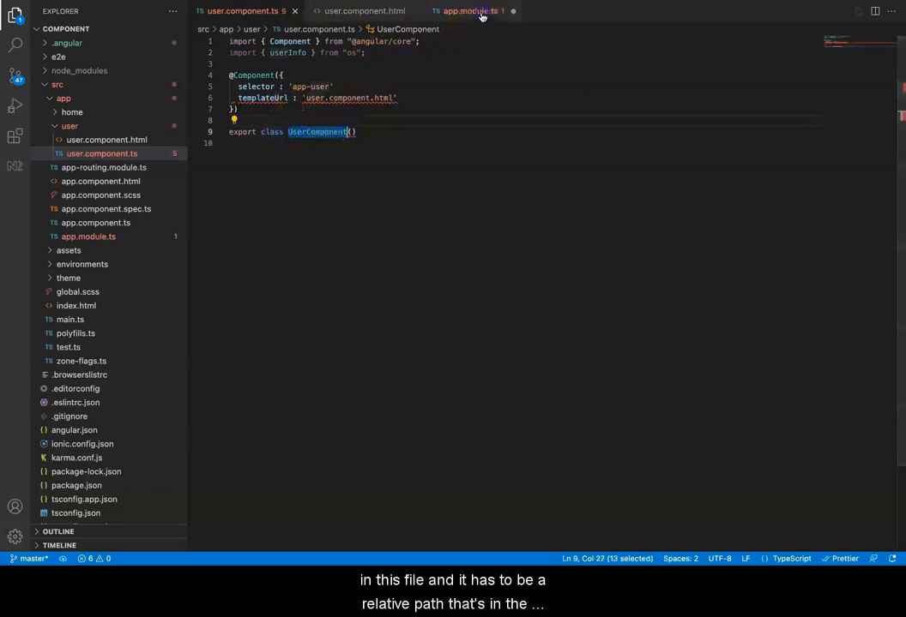
- Change the UserComponent import path in app.module.ts to './user/user.component'
click(470, 10)
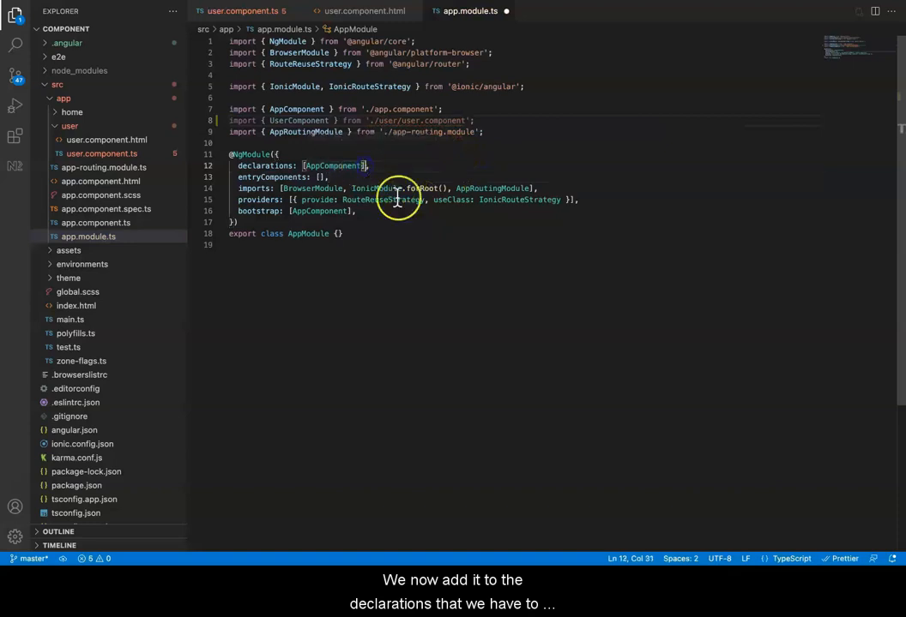
text(,)
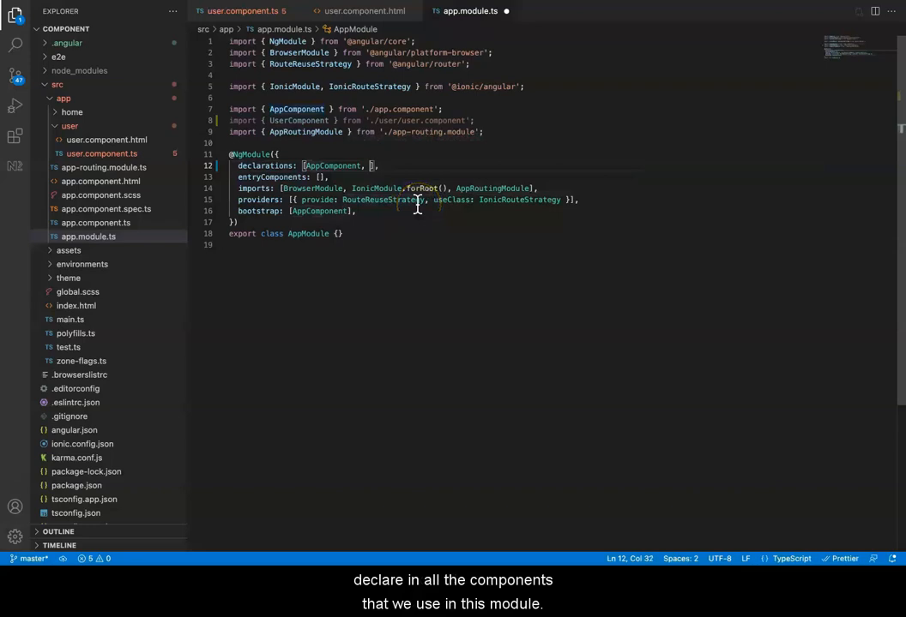
text(UserComponent)
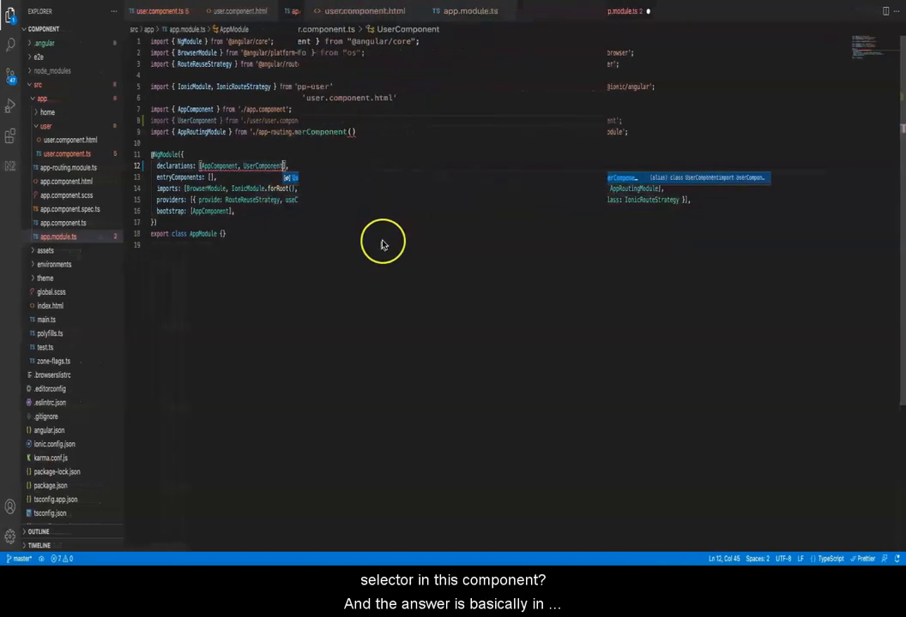
click(101, 155)
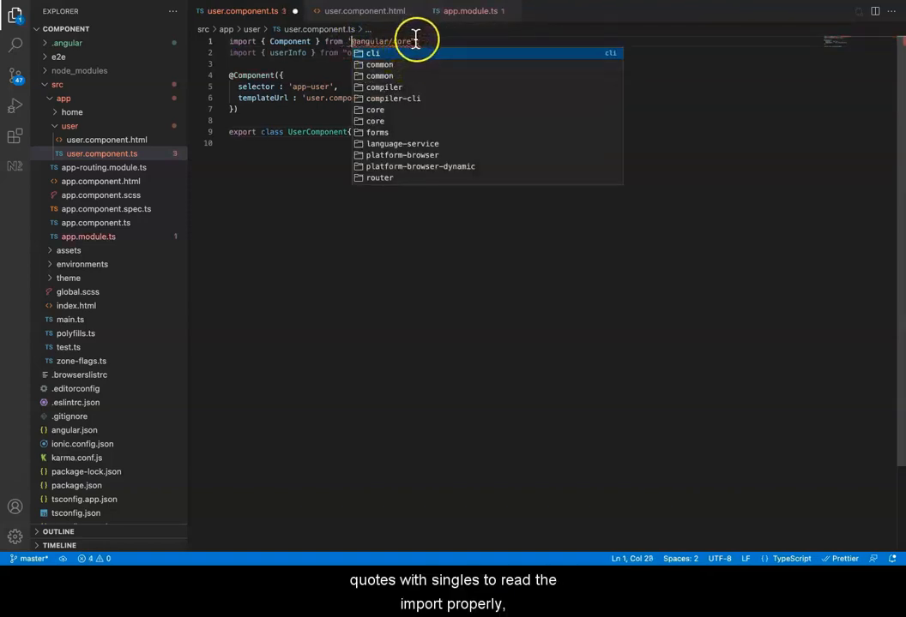
- Delete the stray 'import { UserInfo } from "os"' line from user.component.ts
click(374, 109)
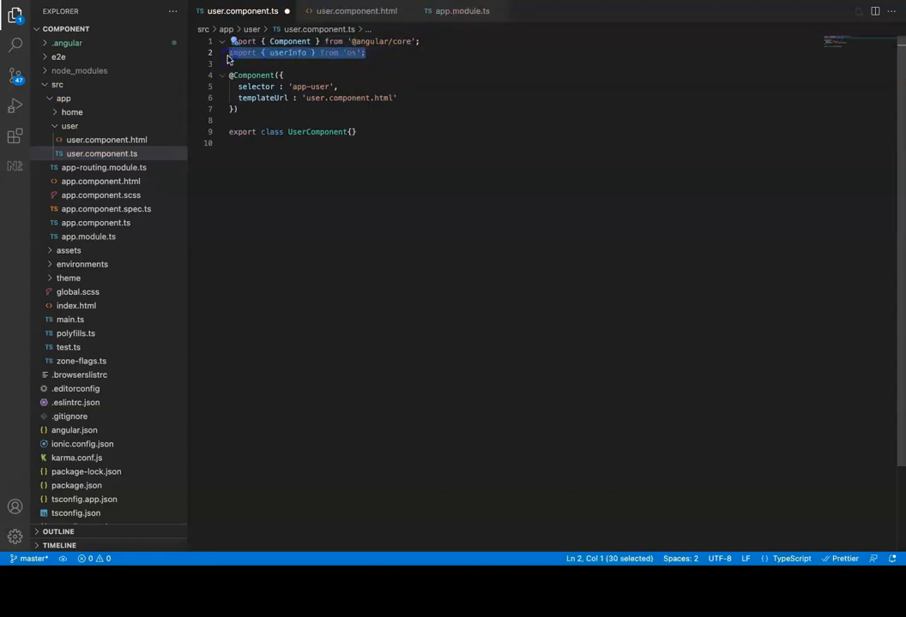
key(Delete)
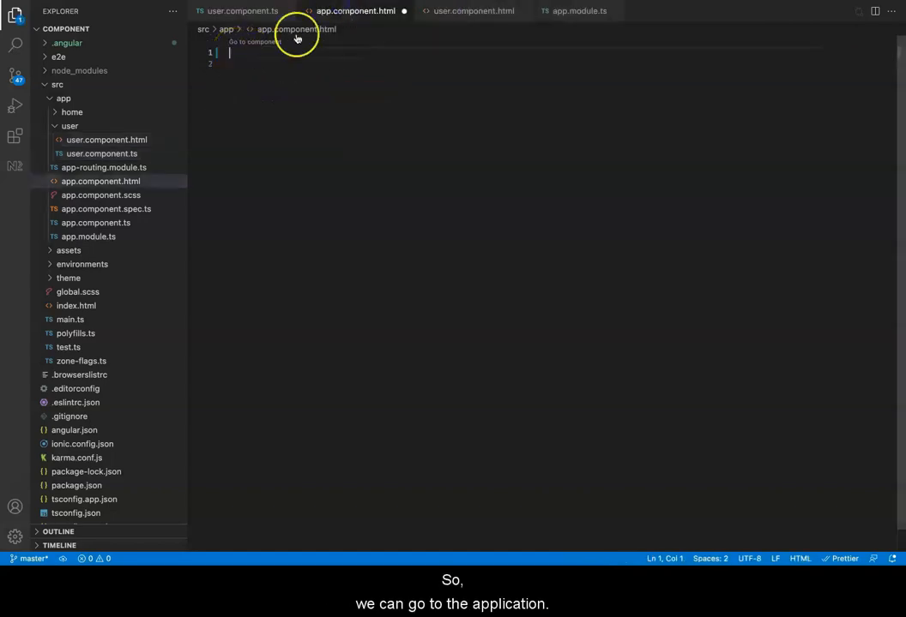
- Insert <app-user></app-user> into app.component.html via the app-user IntelliSense completion
text(<app)
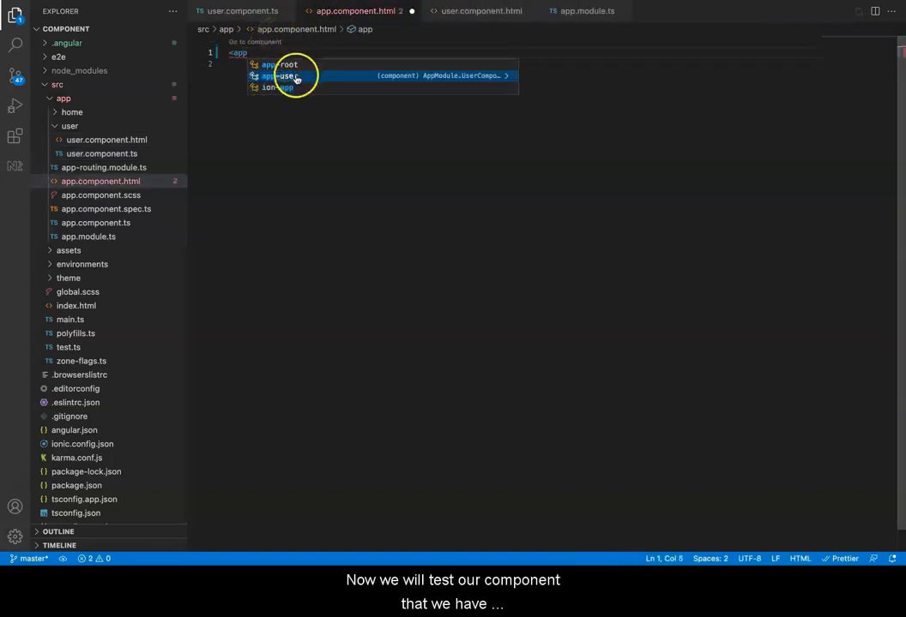
click(285, 75)
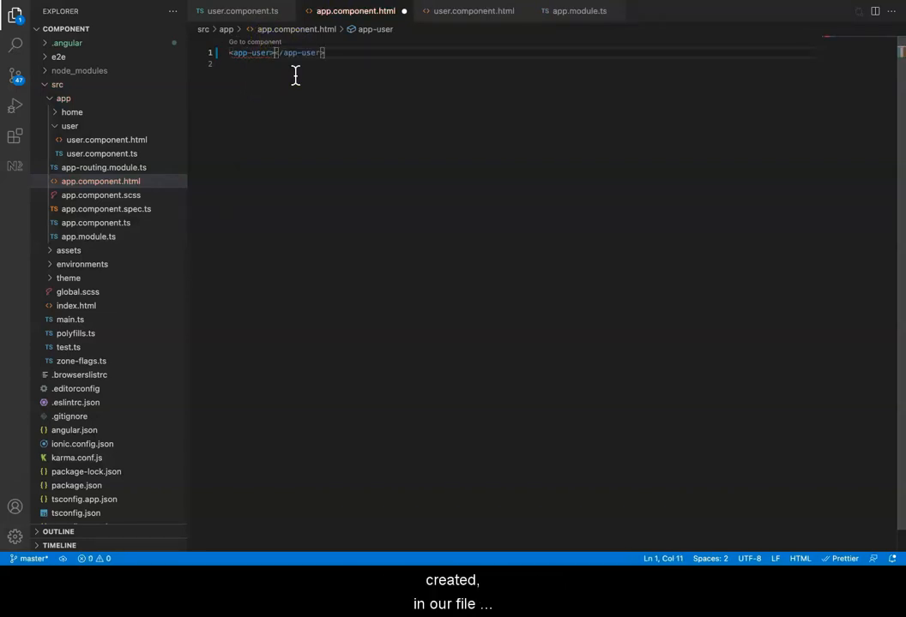